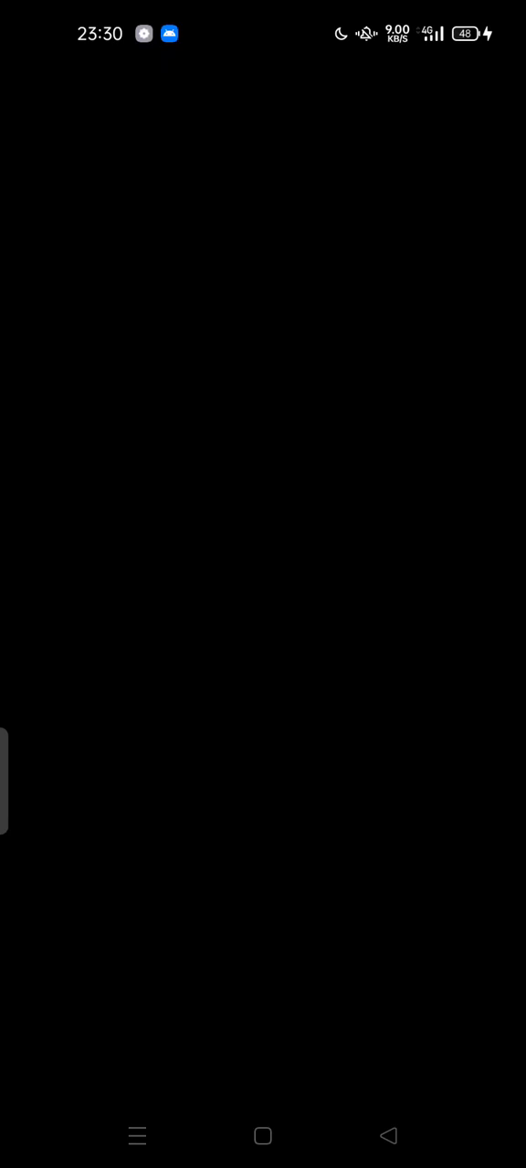
Switch on USB tethering in Connection & sharing so it shows Tethered.
click(263, 584)
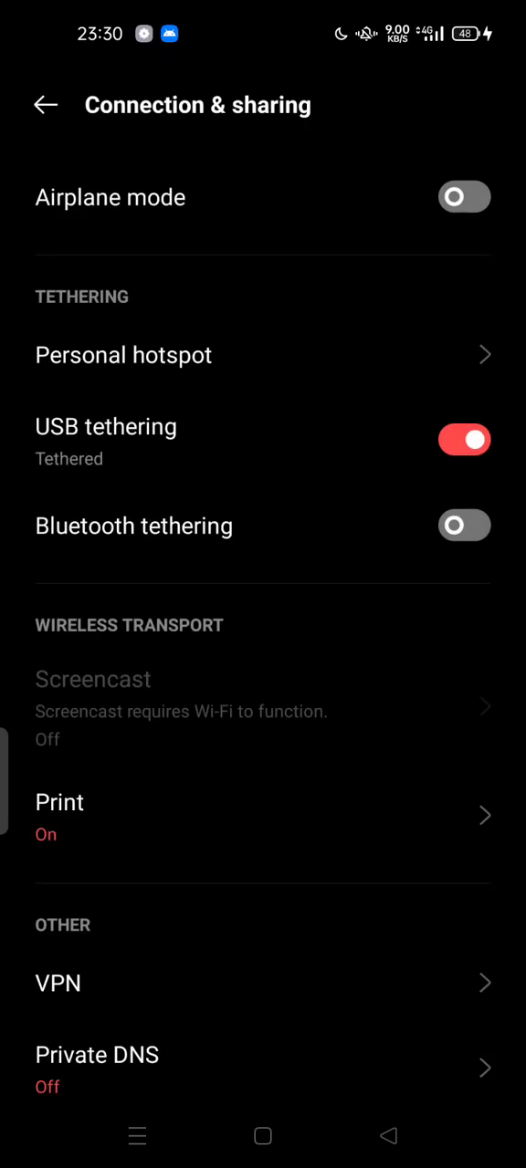